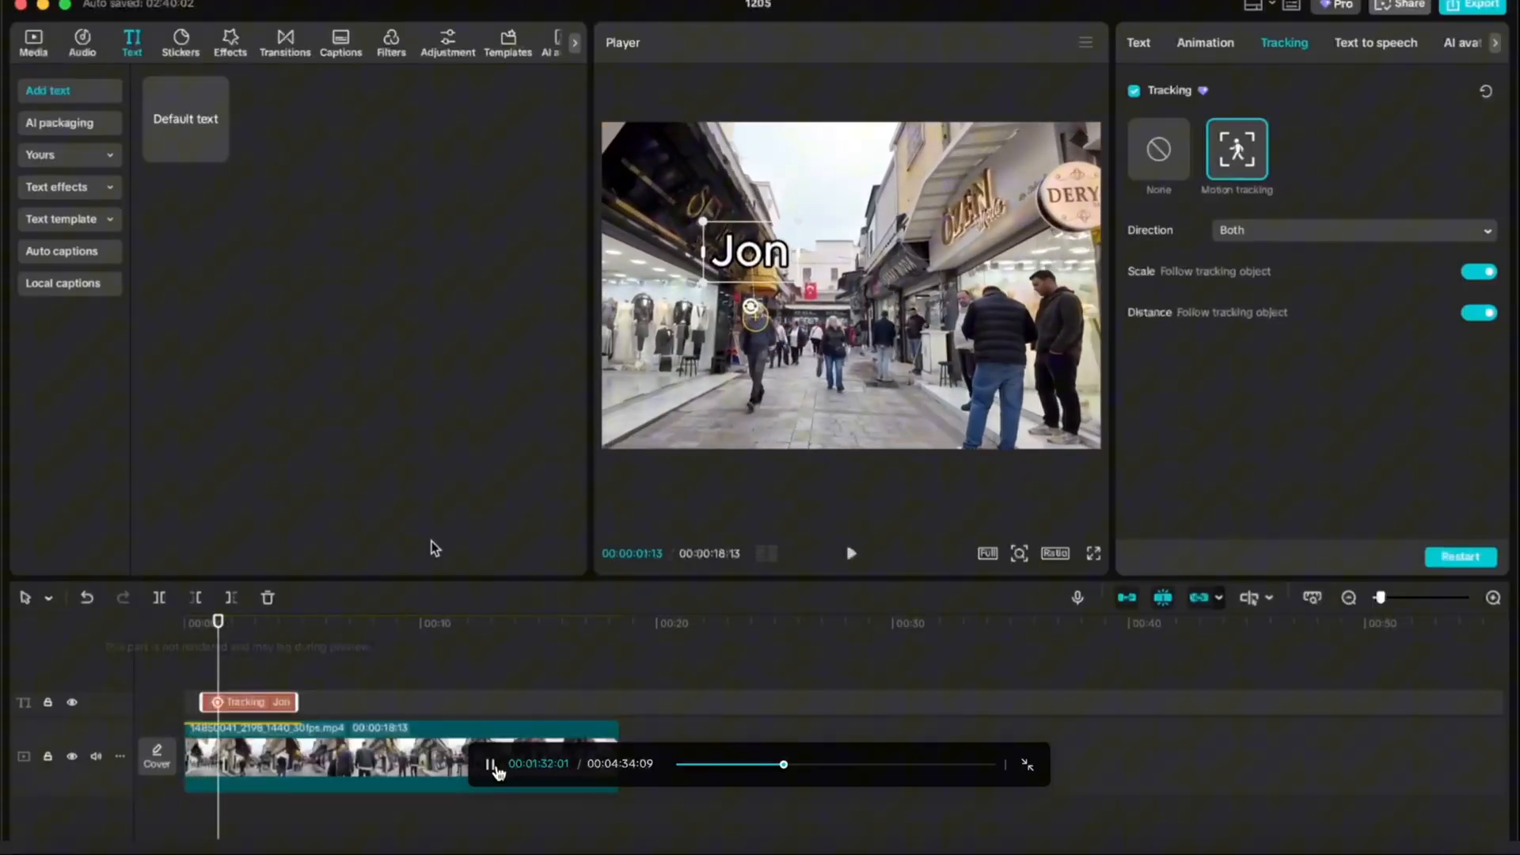
Stop the finished tracking preview to show the project with the street clip.
click(36, 48)
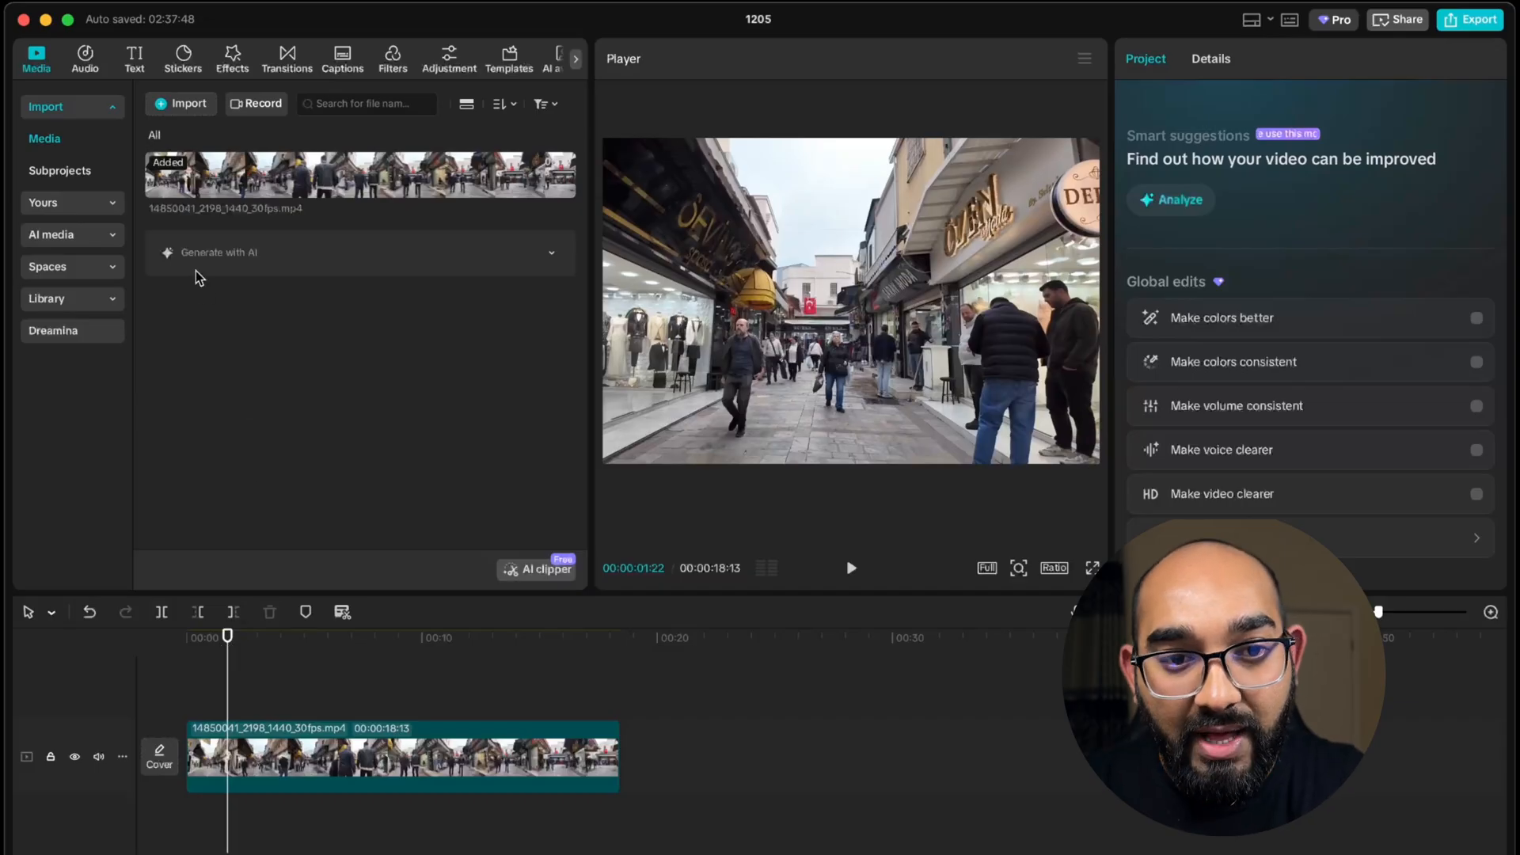
Add a default text layer reading 'Jon' and select it over the walking man.
click(134, 58)
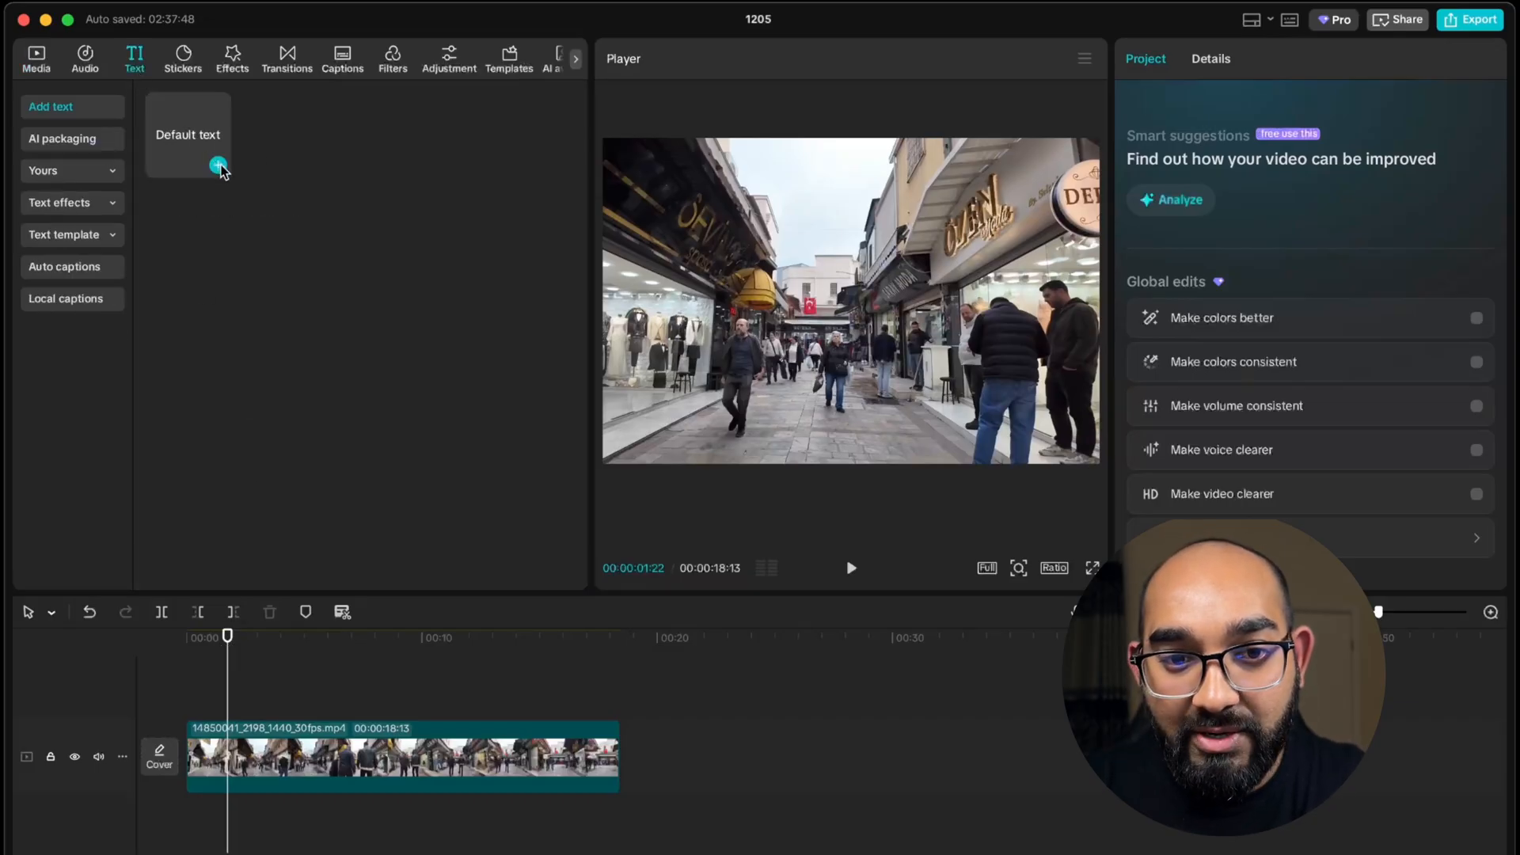
click(217, 163)
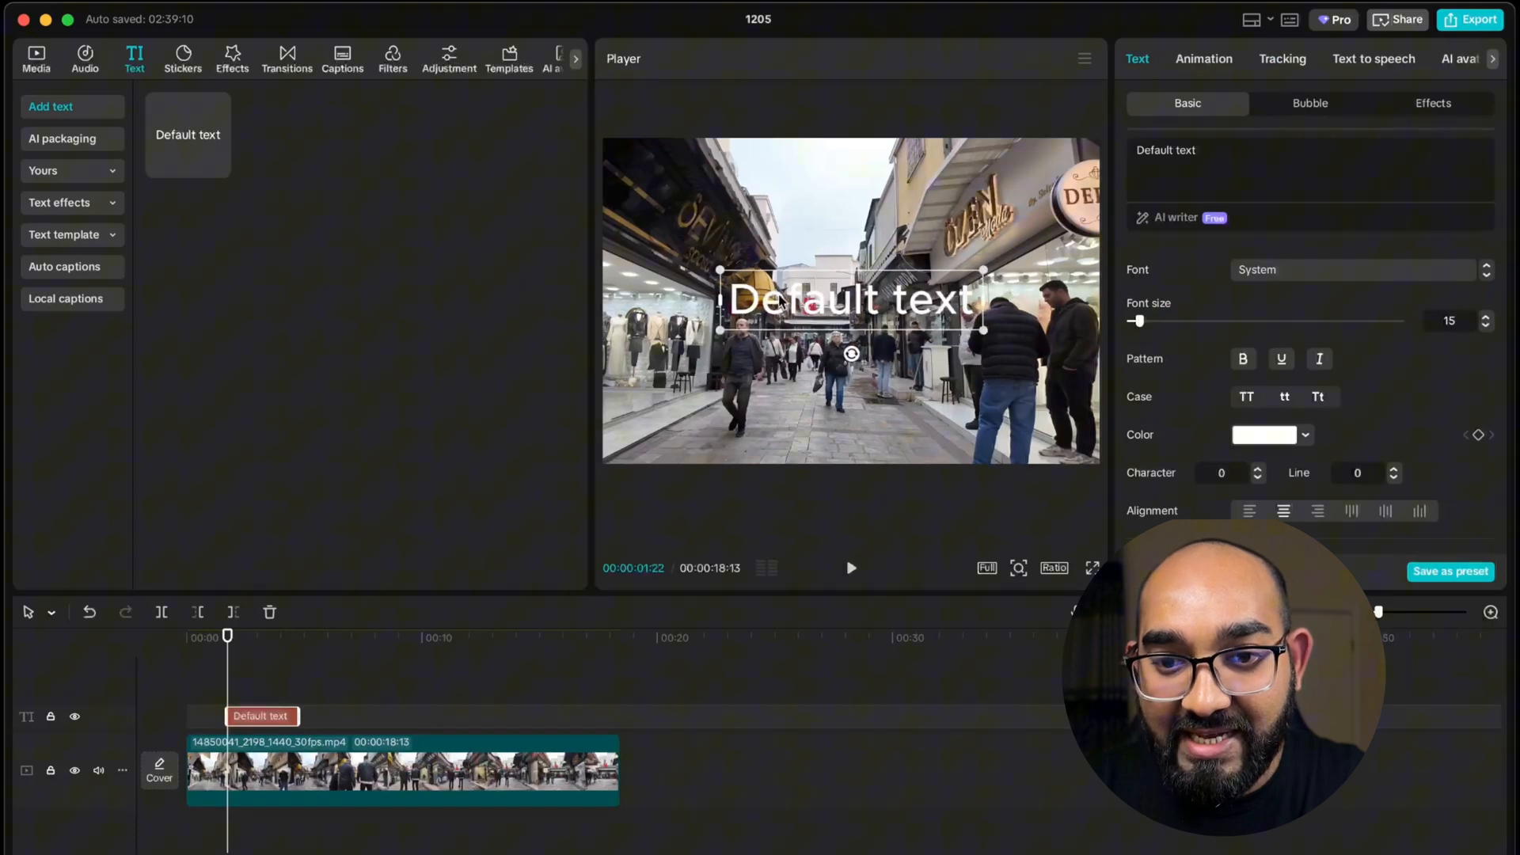
text(Jon)
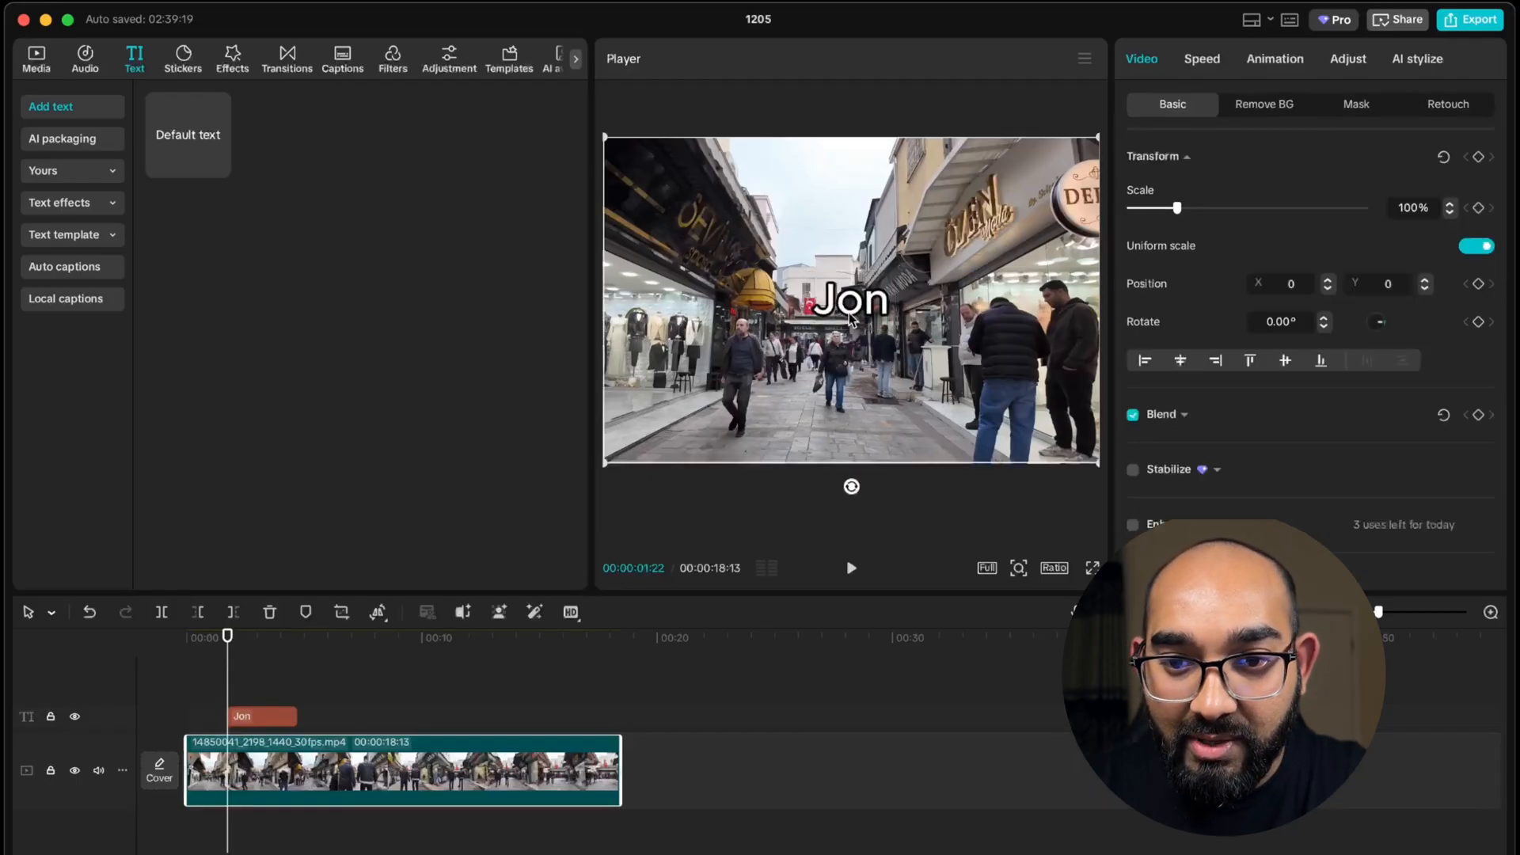
click(848, 298)
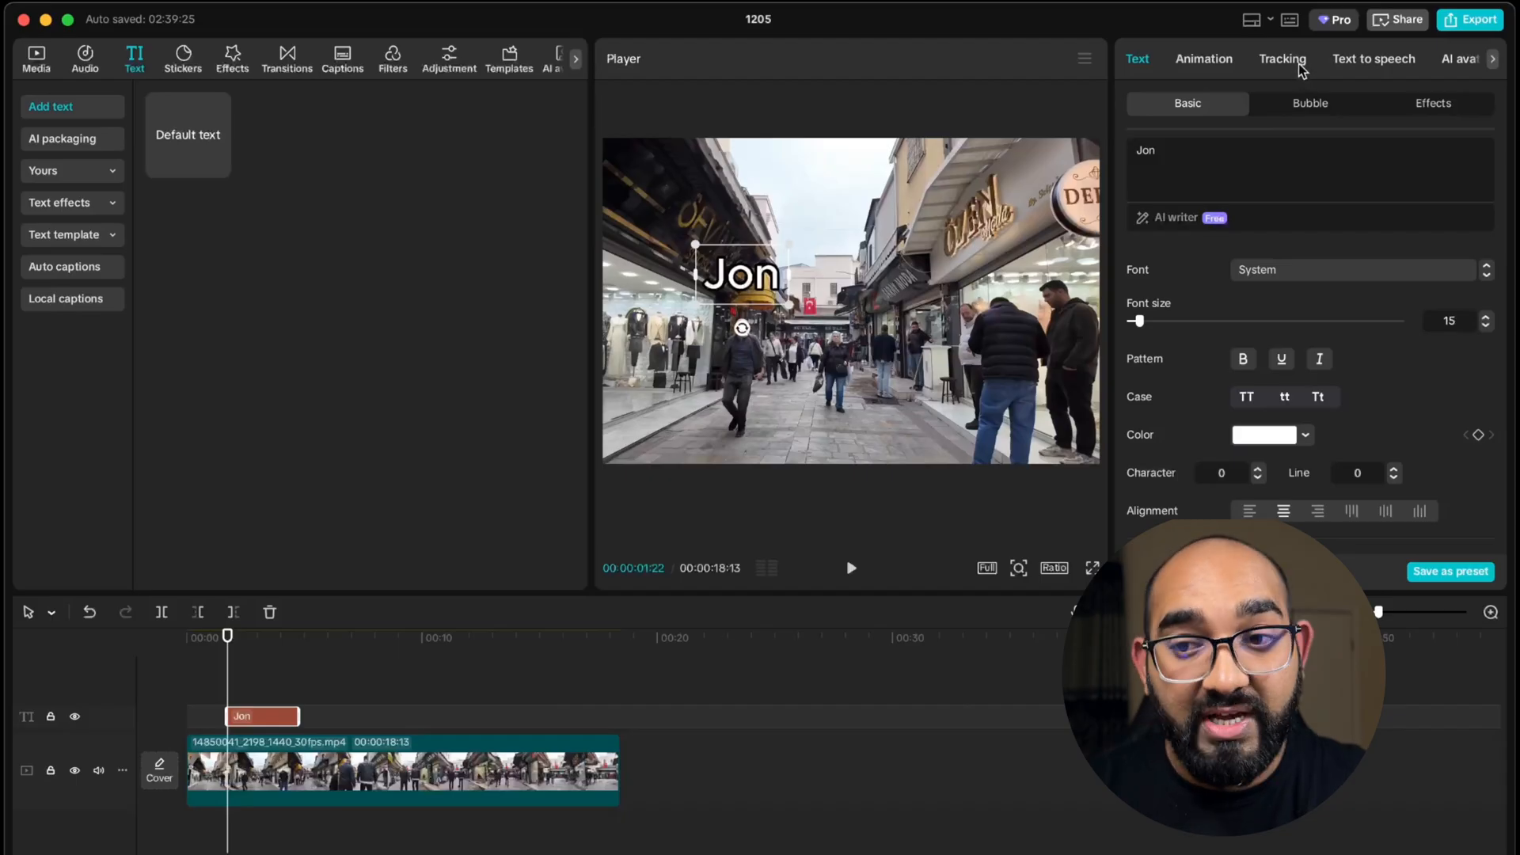
Apply motion tracking to the 'Jon' text so it follows the walking man.
click(1282, 59)
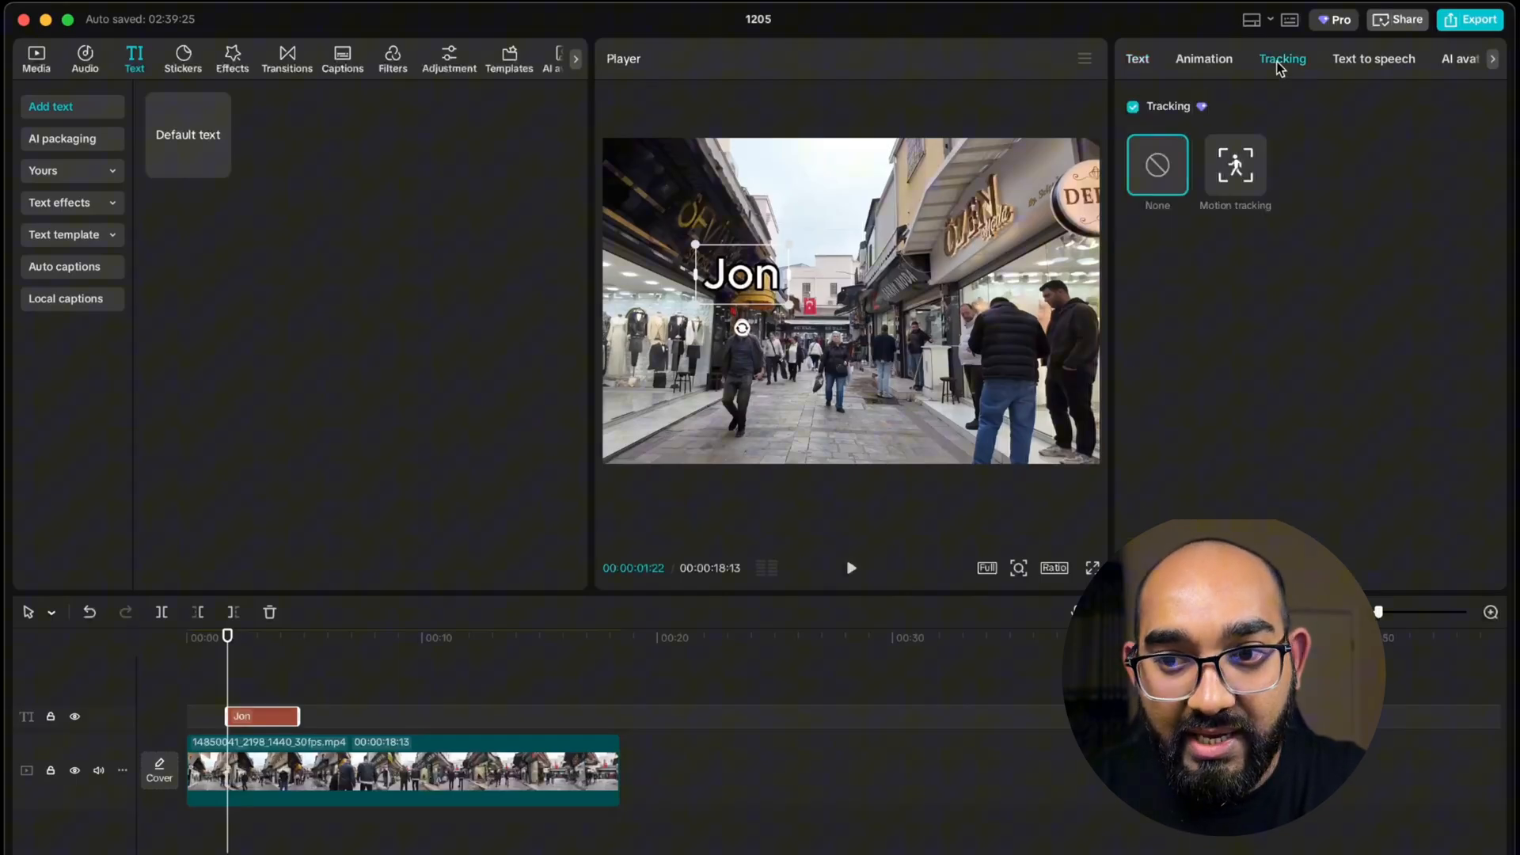
click(1235, 163)
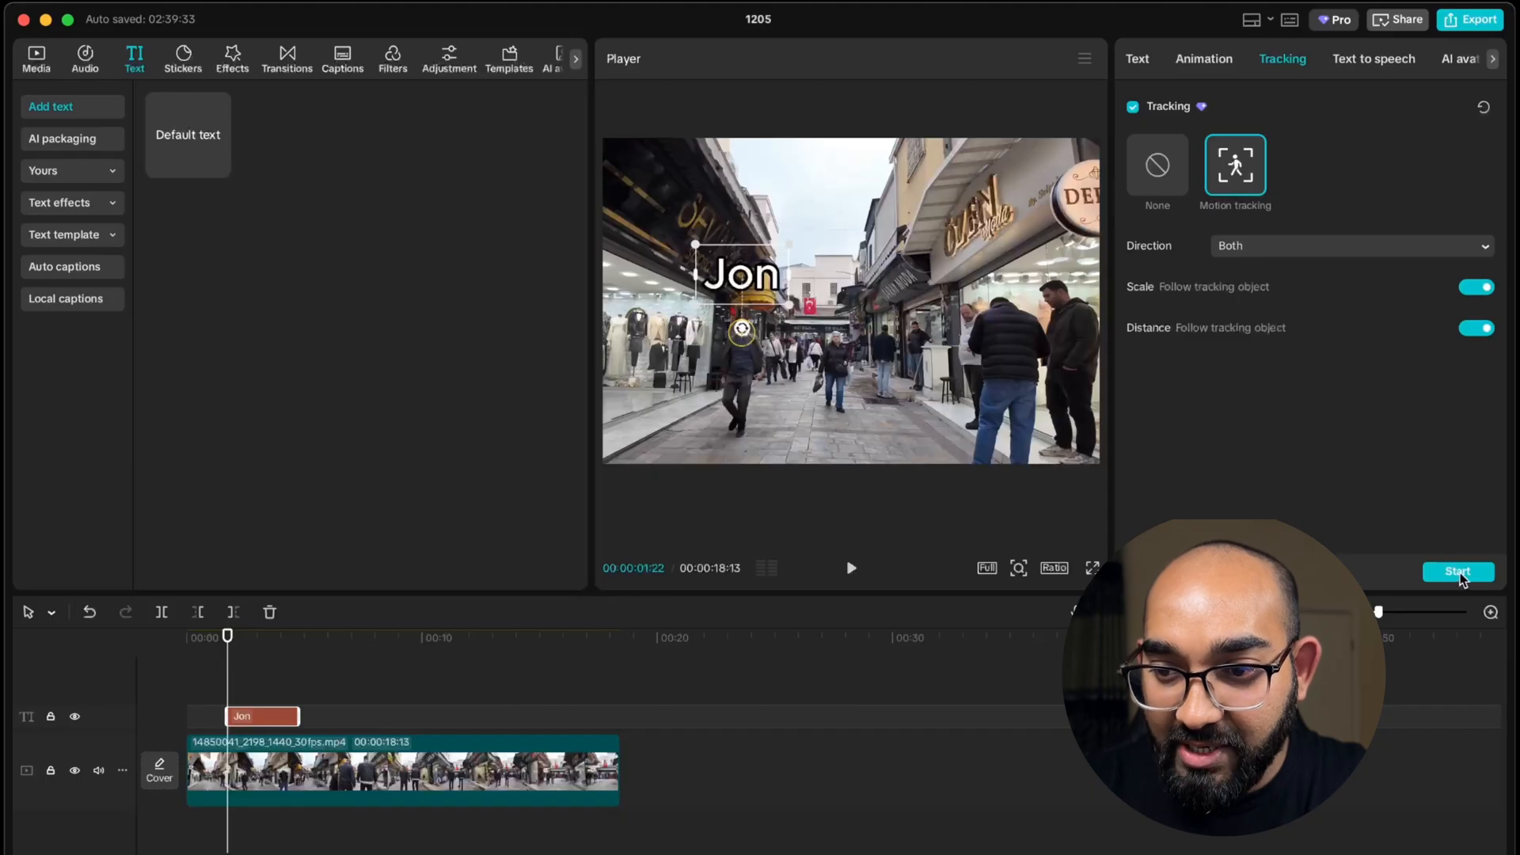
click(1457, 571)
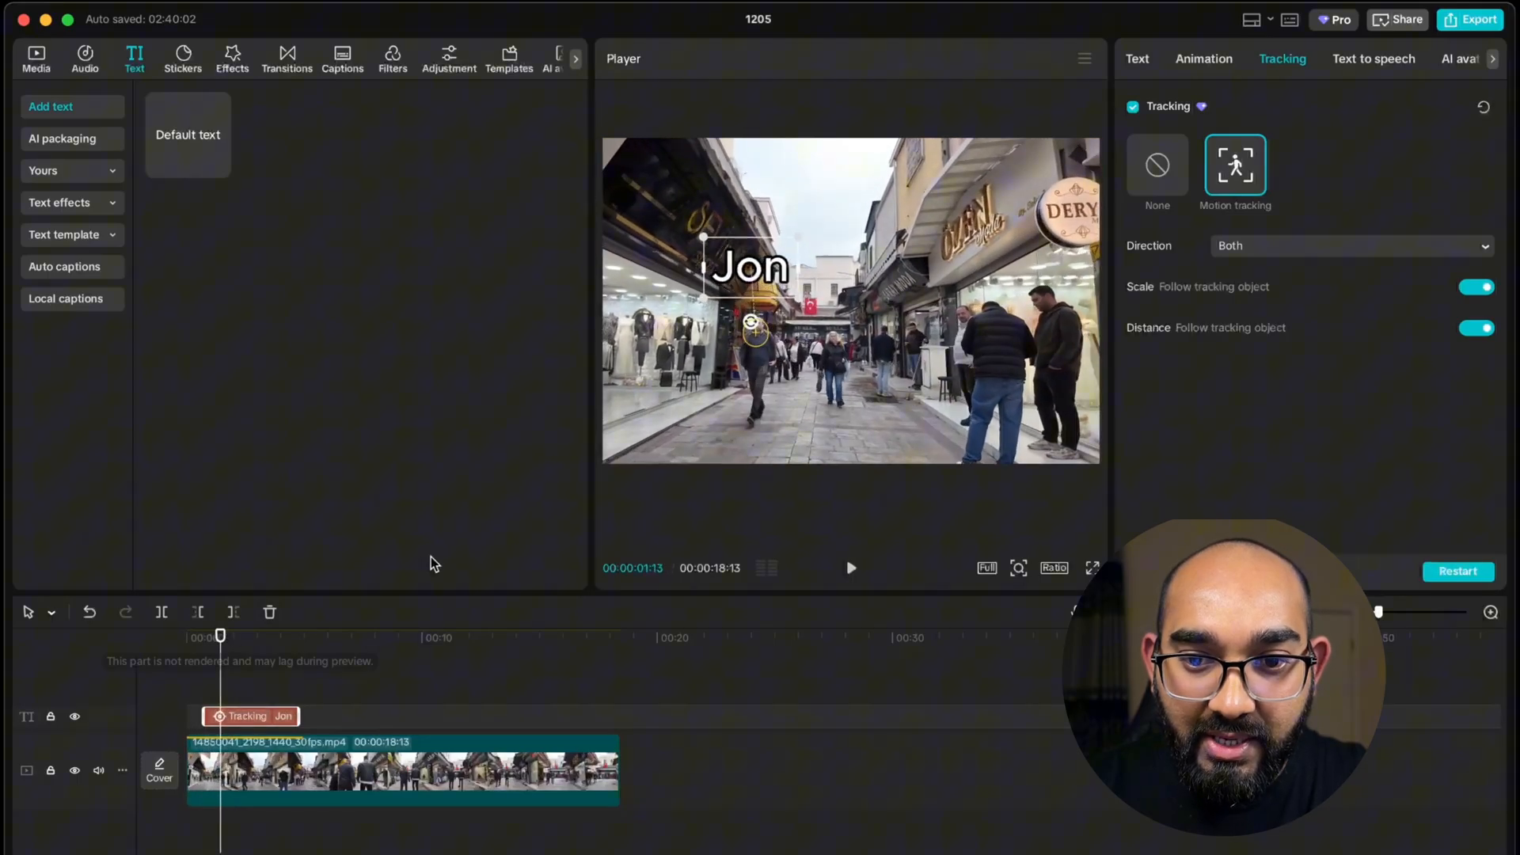
Play the clip and pause around 00:08 where two men walk ahead.
click(850, 569)
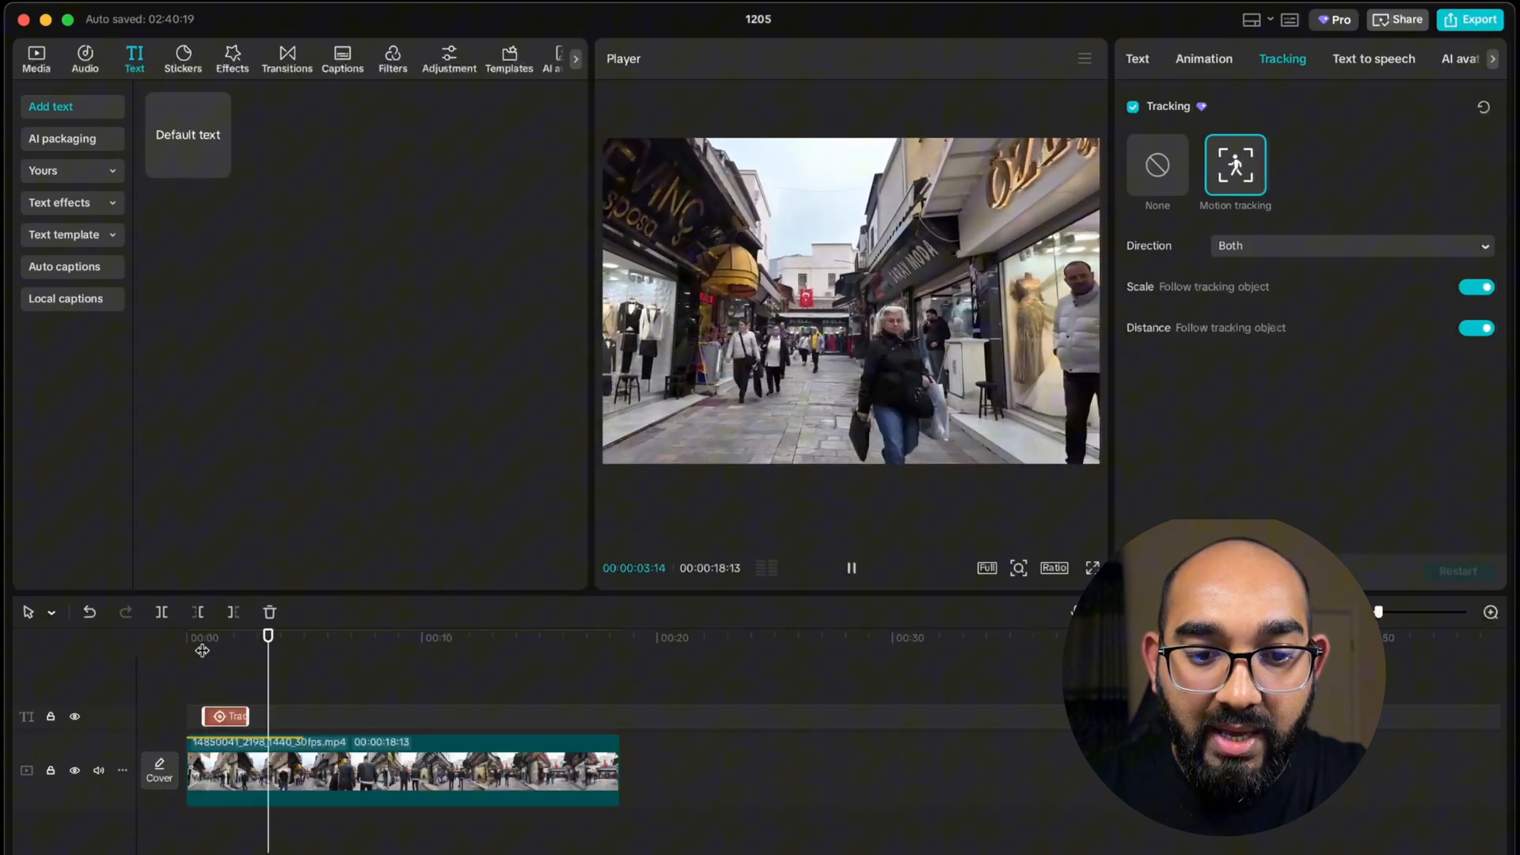
click(850, 568)
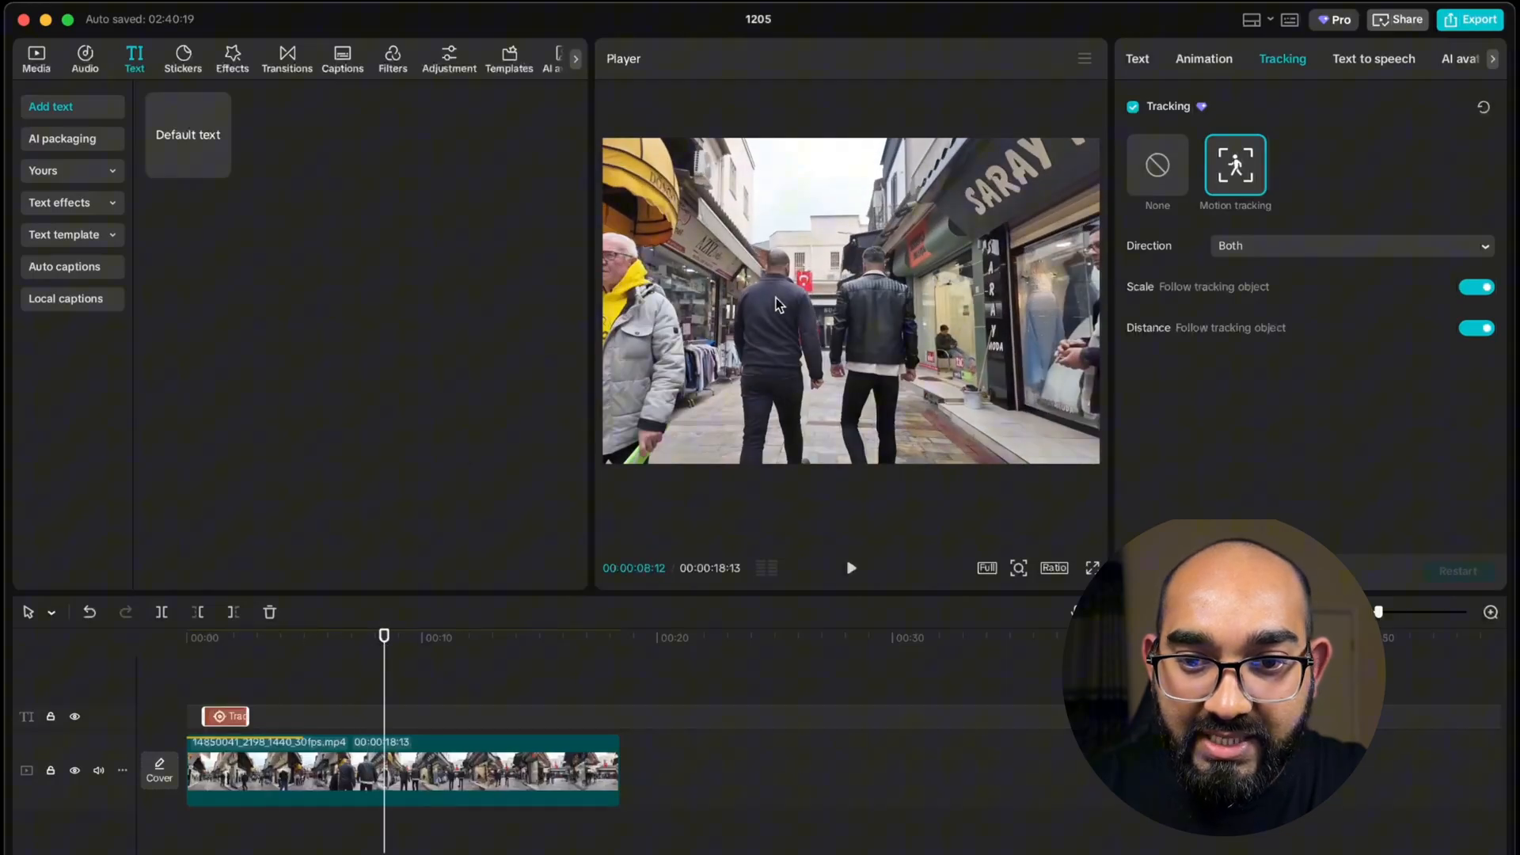
mouse_move(254, 150)
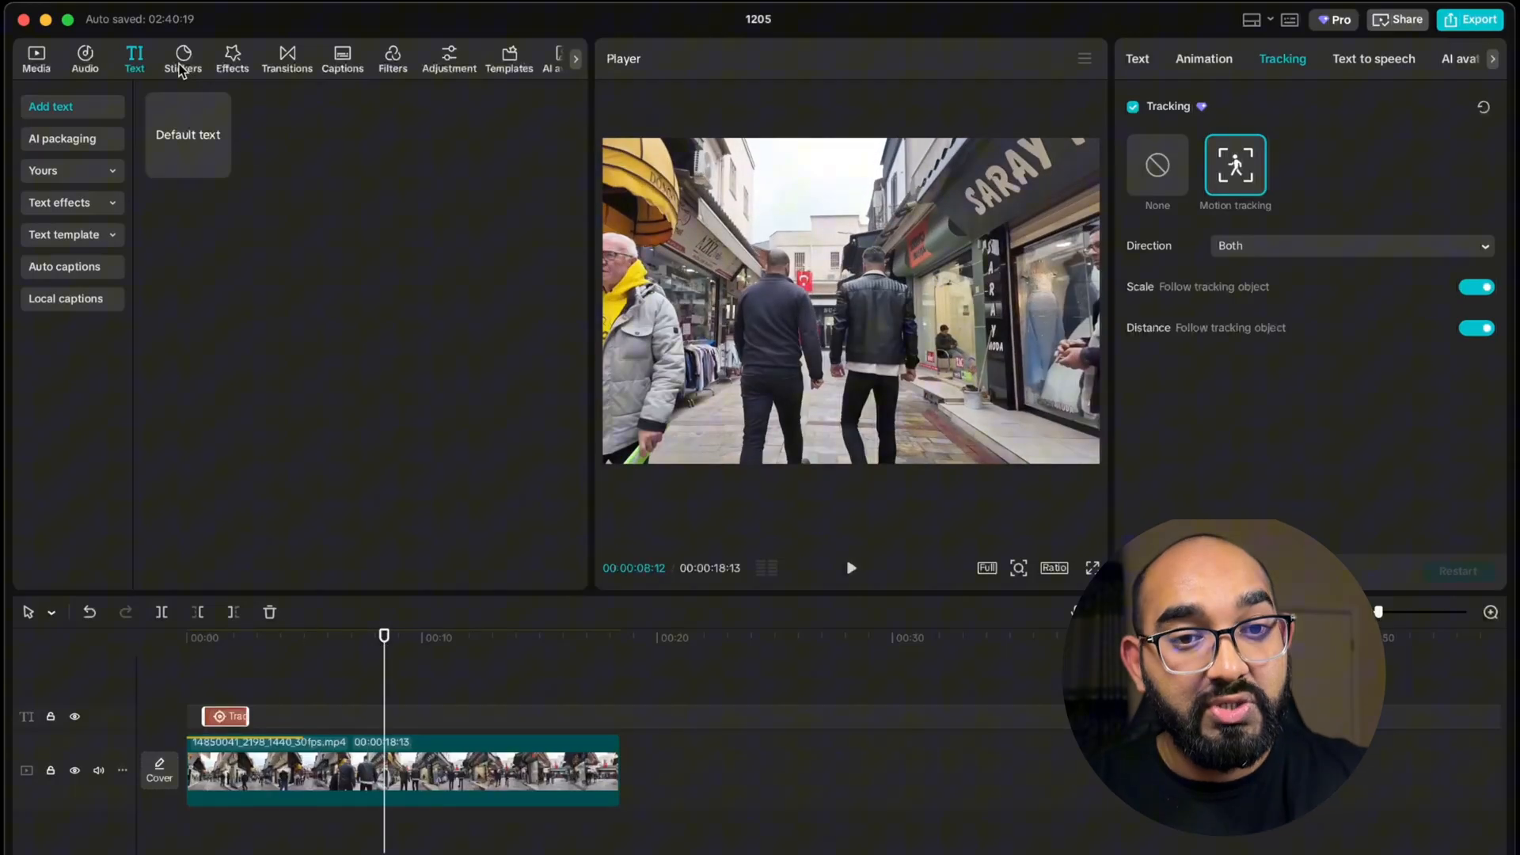
Add the red curved arrow sticker from the sticker library to the video.
click(182, 57)
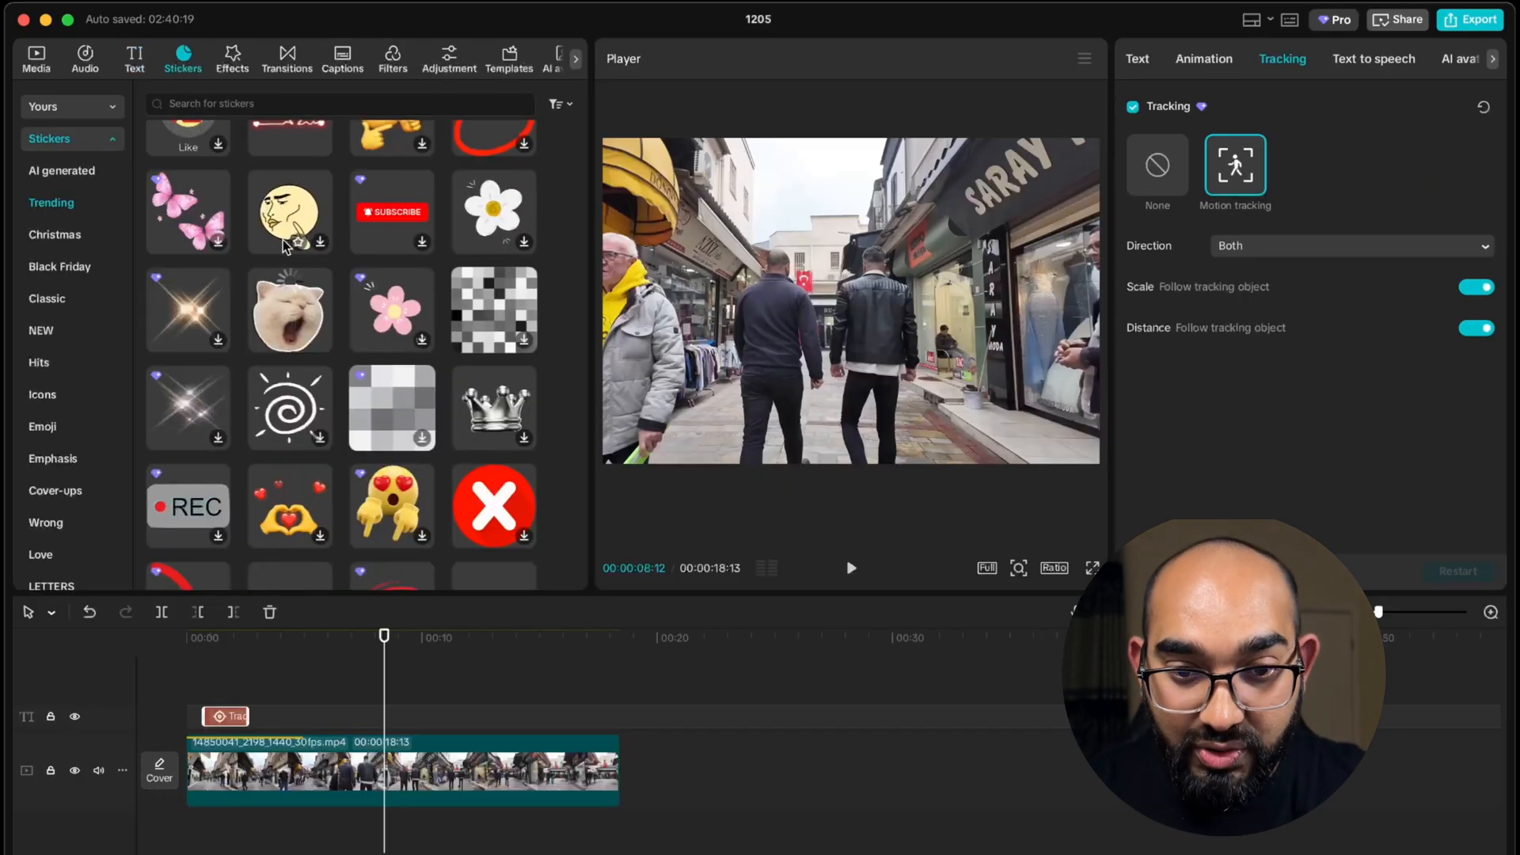
scroll(down, 3)
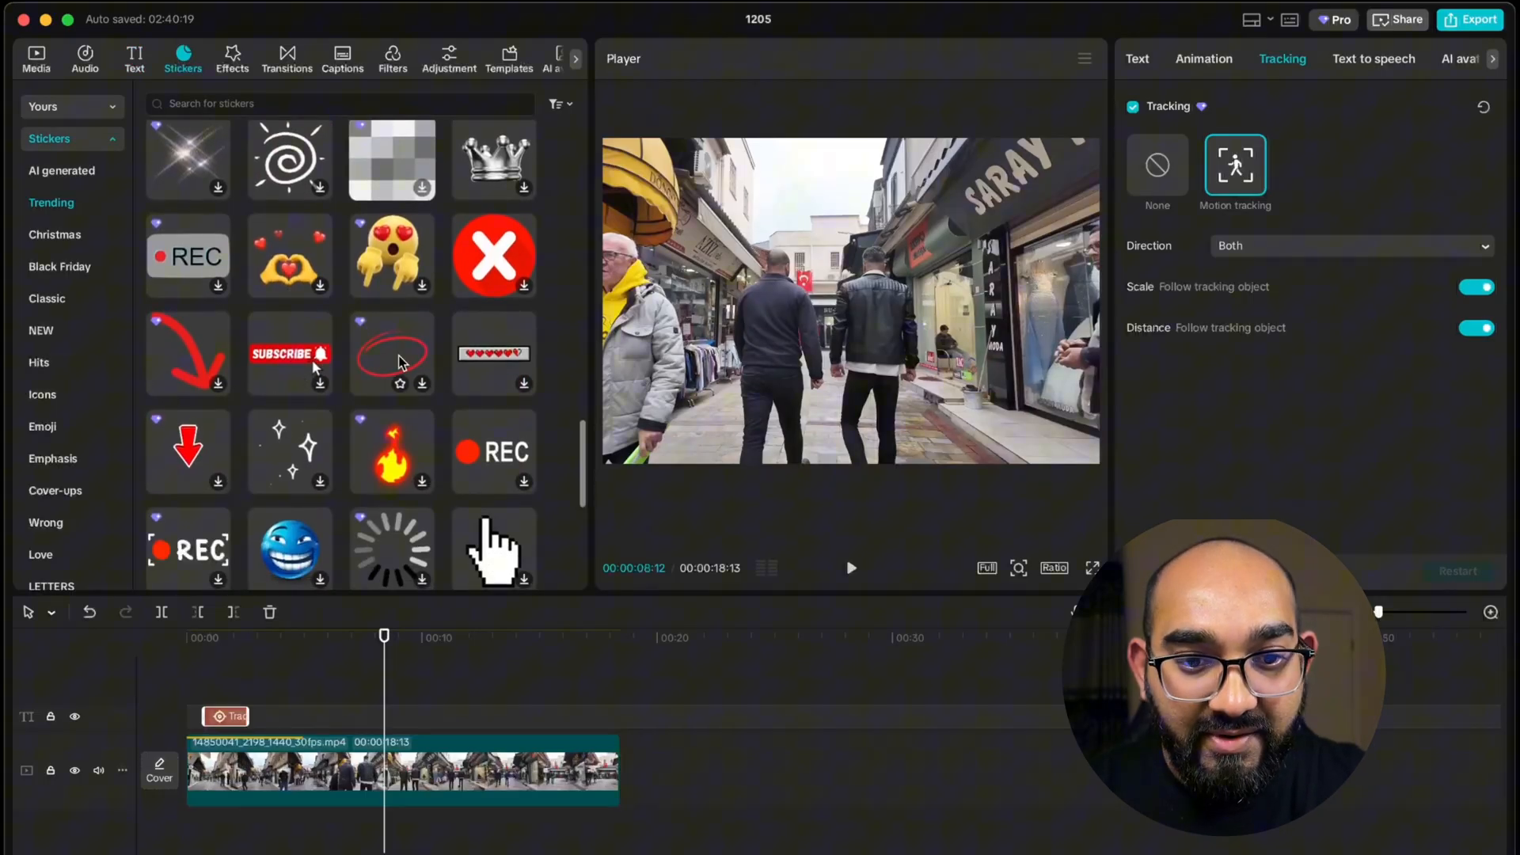
scroll(down, 3)
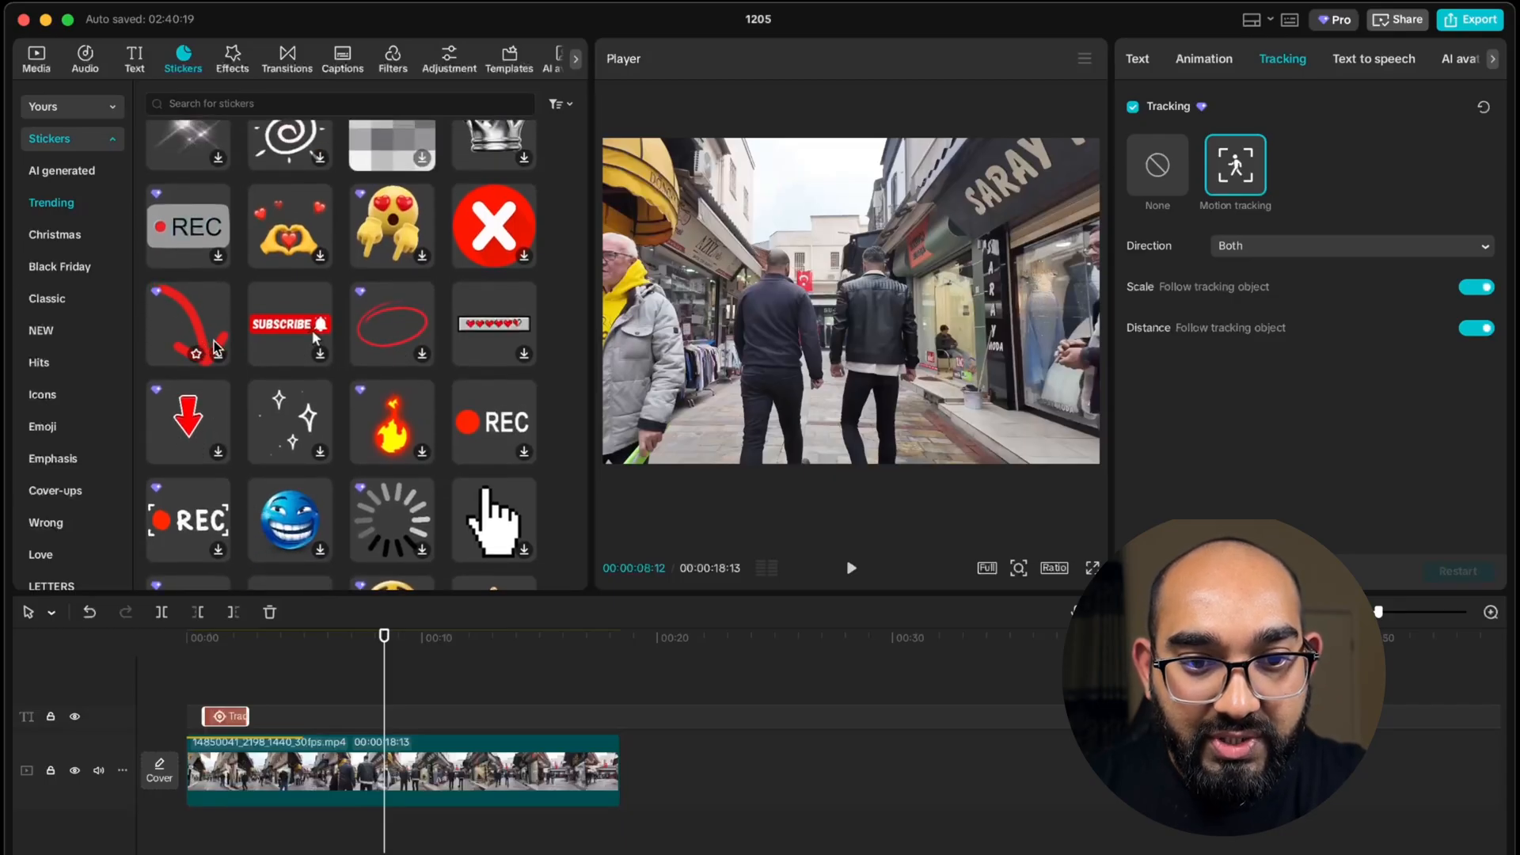
click(187, 324)
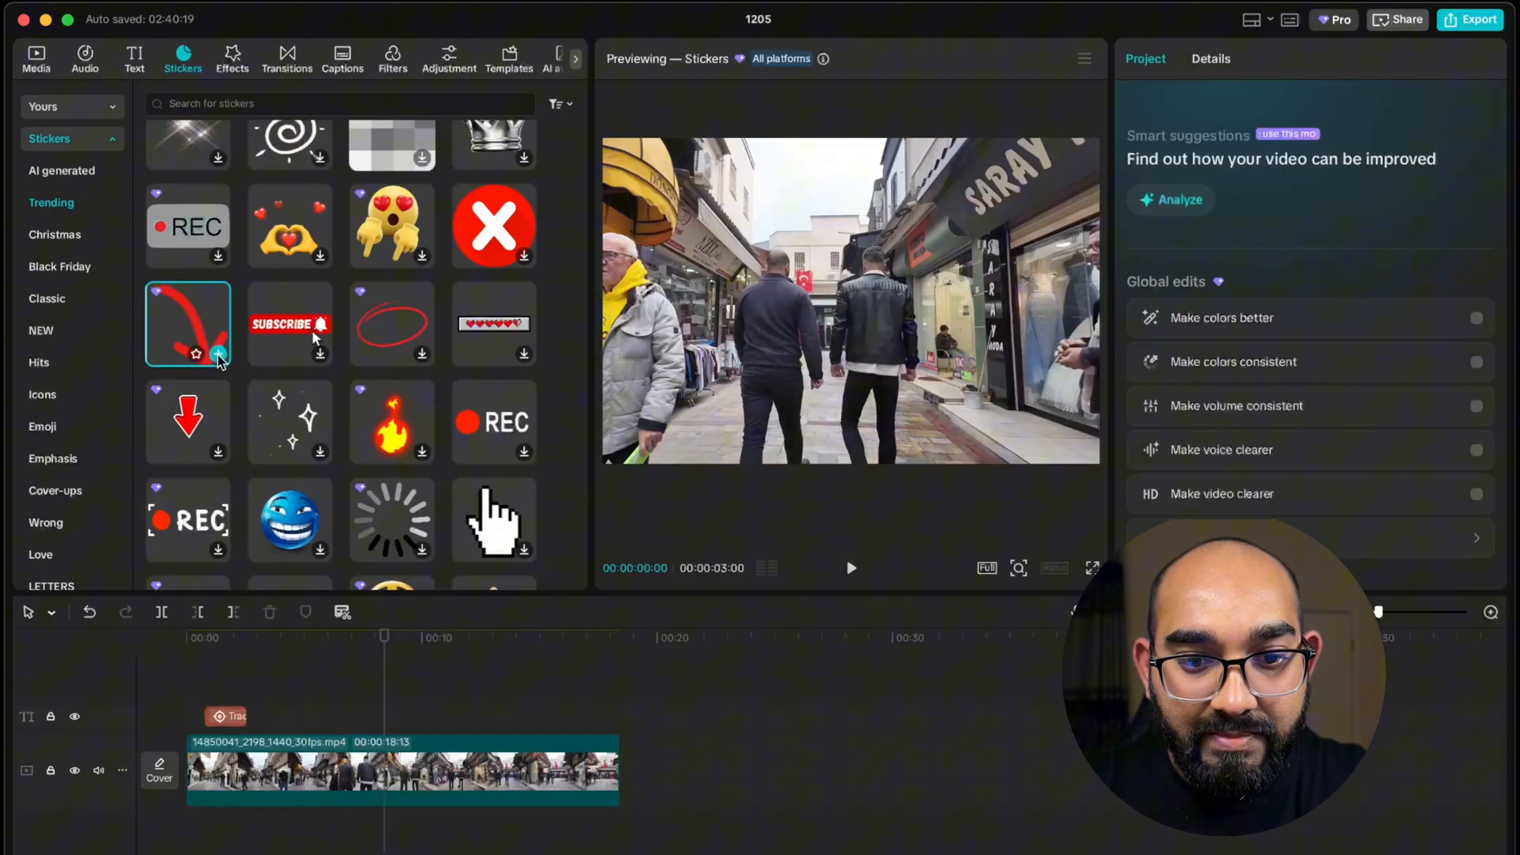
click(850, 568)
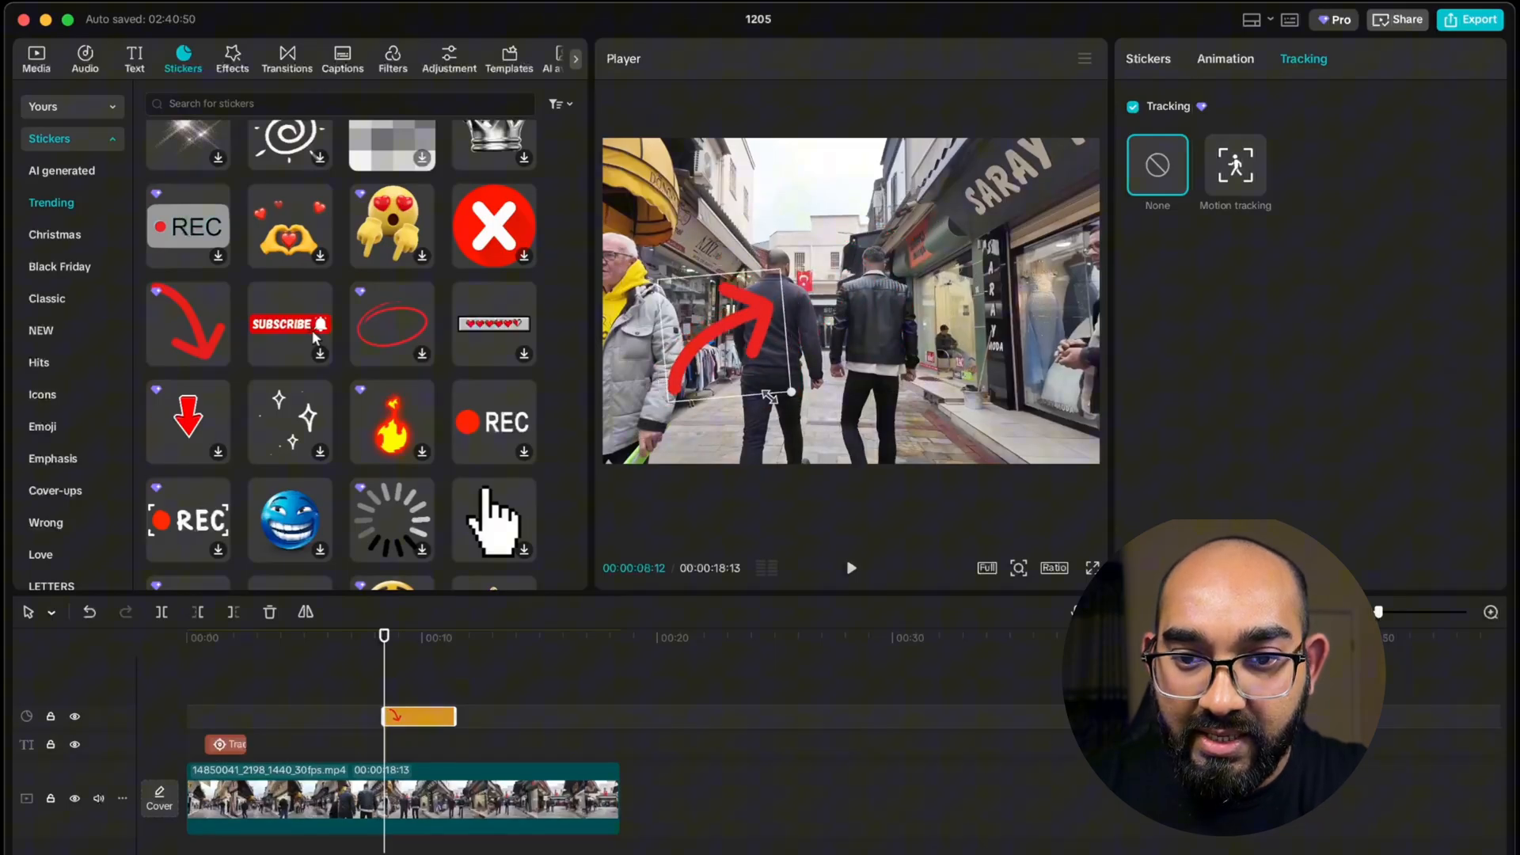
Shrink the red arrow and place it above the man's head.
drag(785, 393, 742, 388)
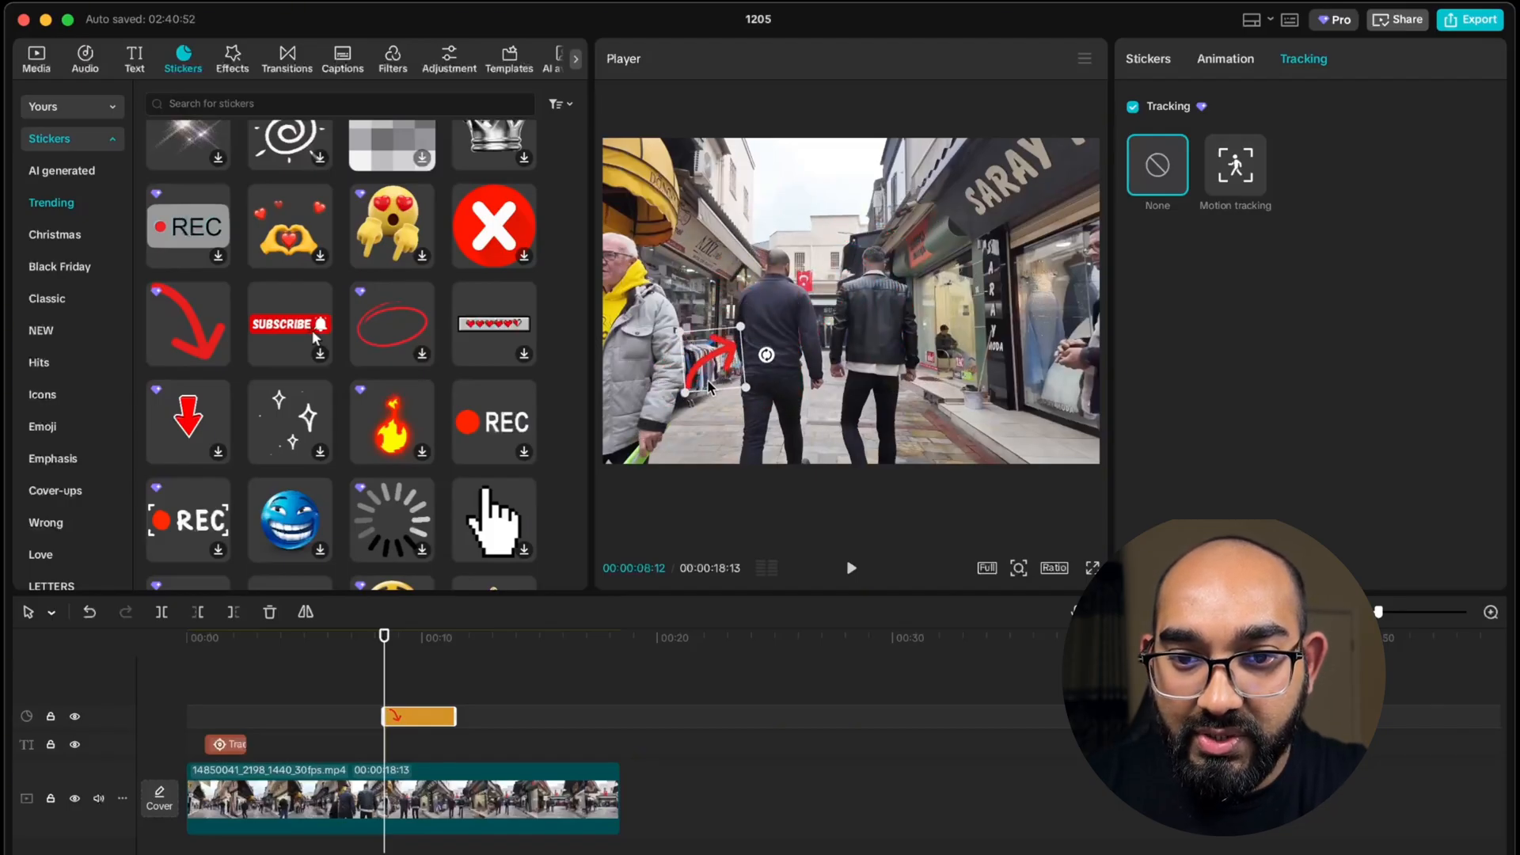
drag(717, 368, 717, 281)
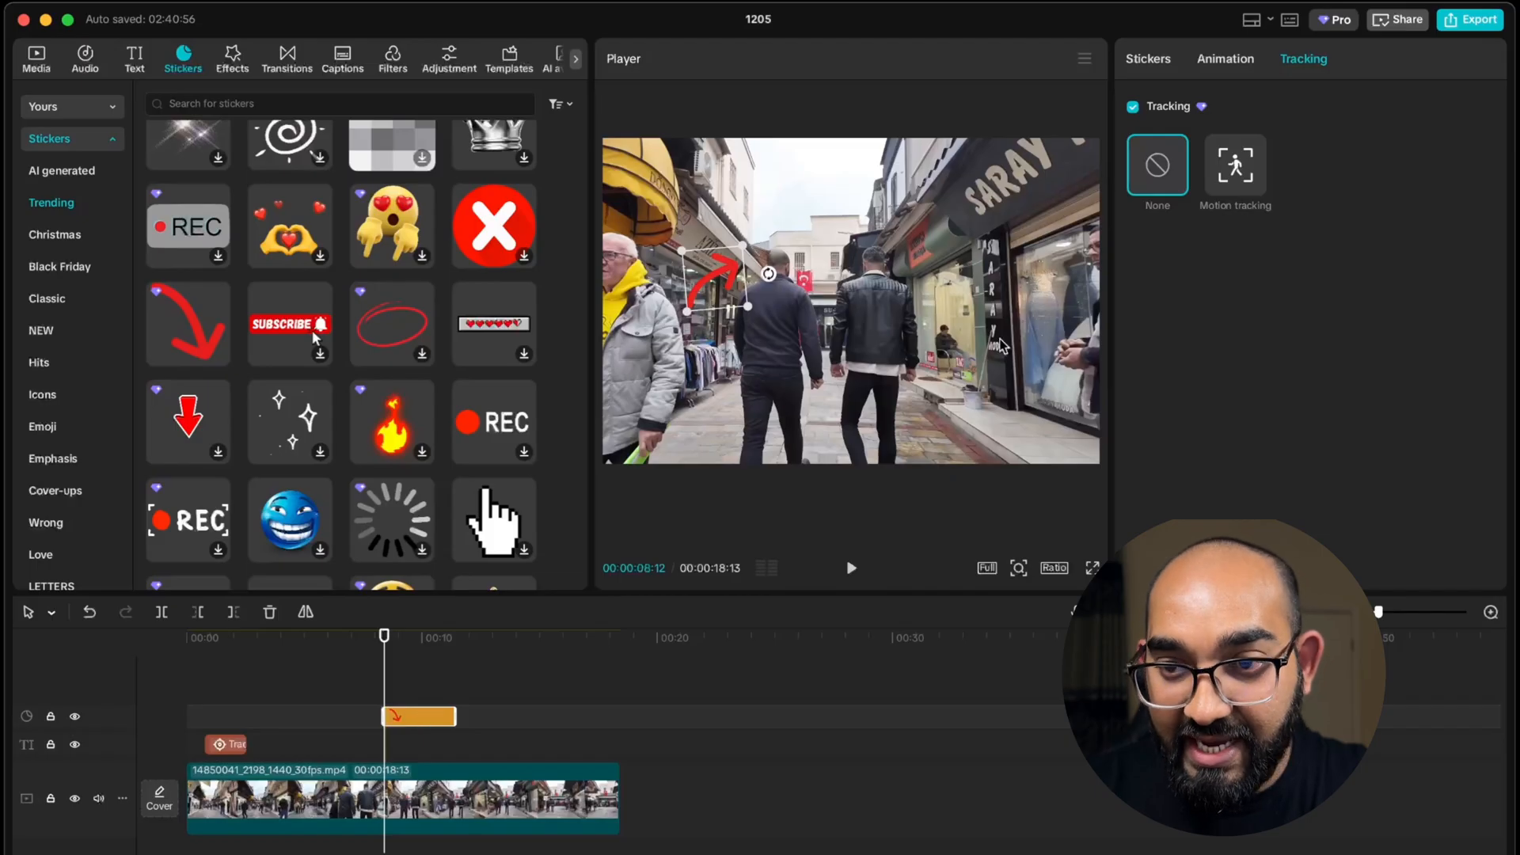
Apply motion tracking to the red arrow so it follows the dark-jacketed man.
click(1235, 164)
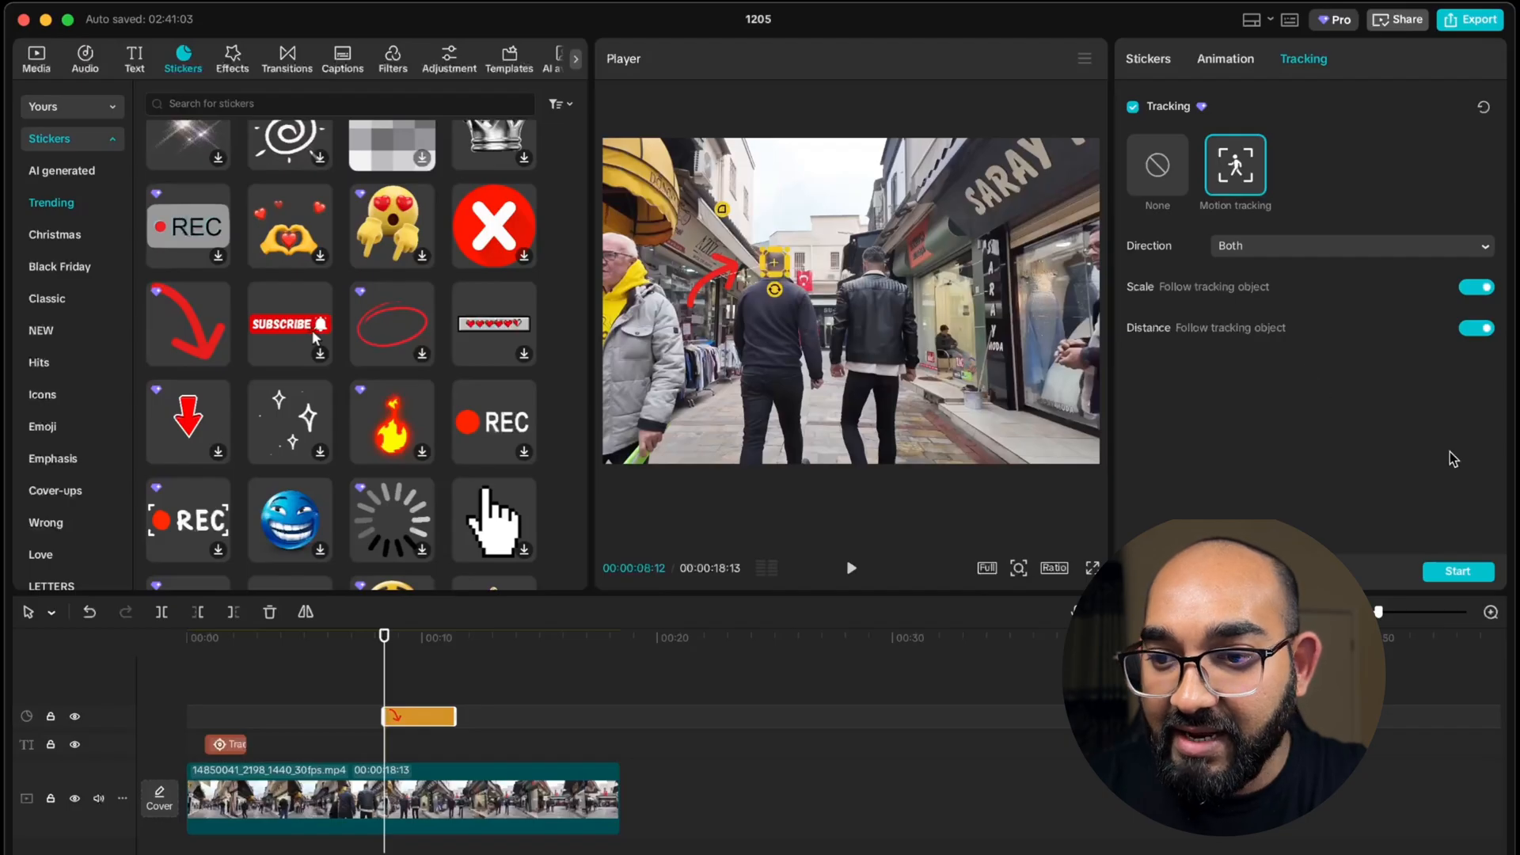
click(1457, 571)
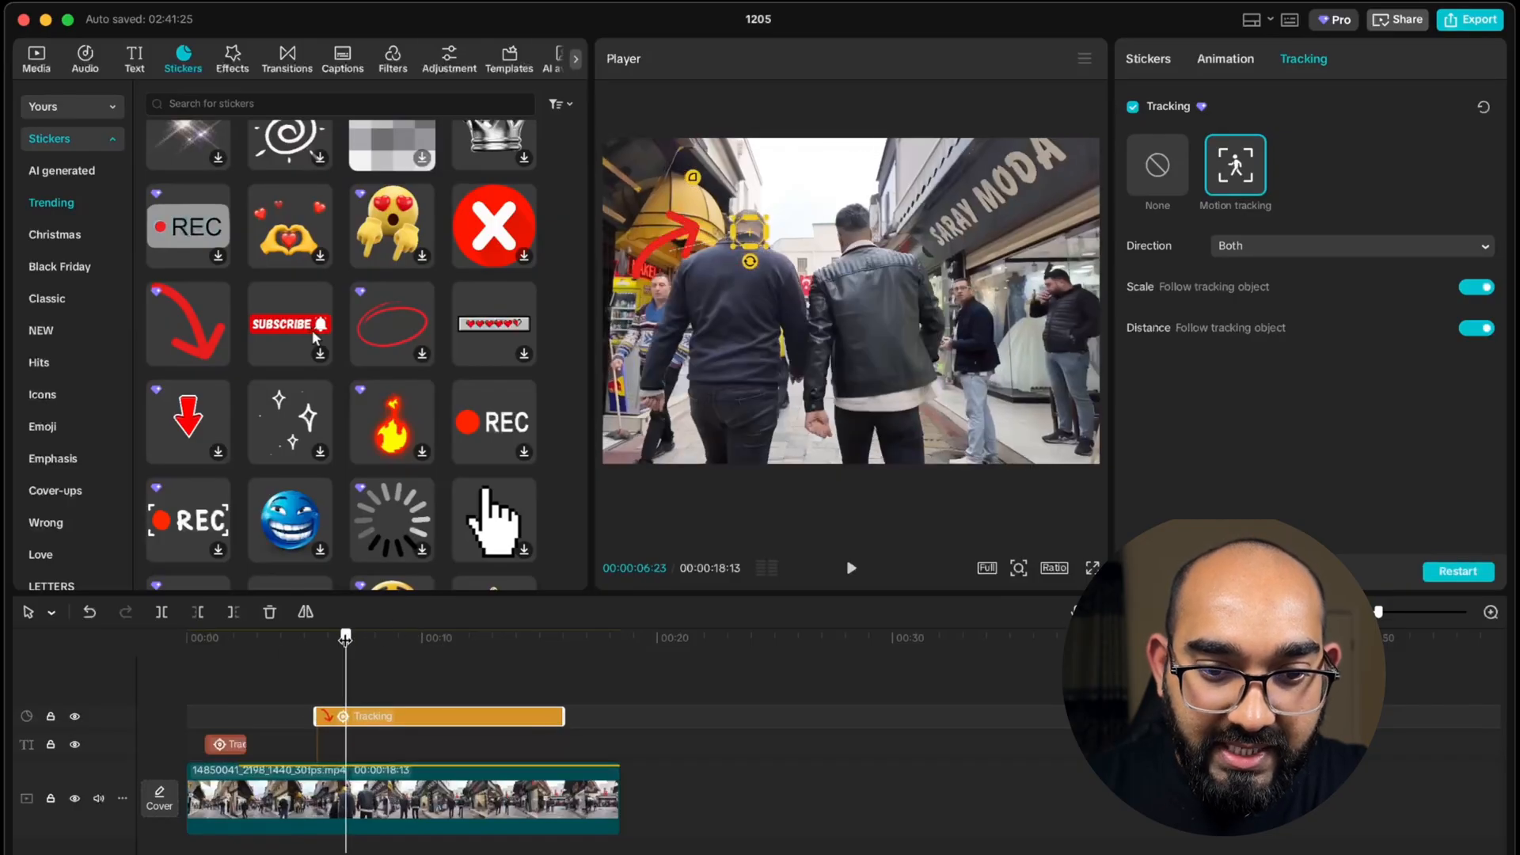
click(851, 569)
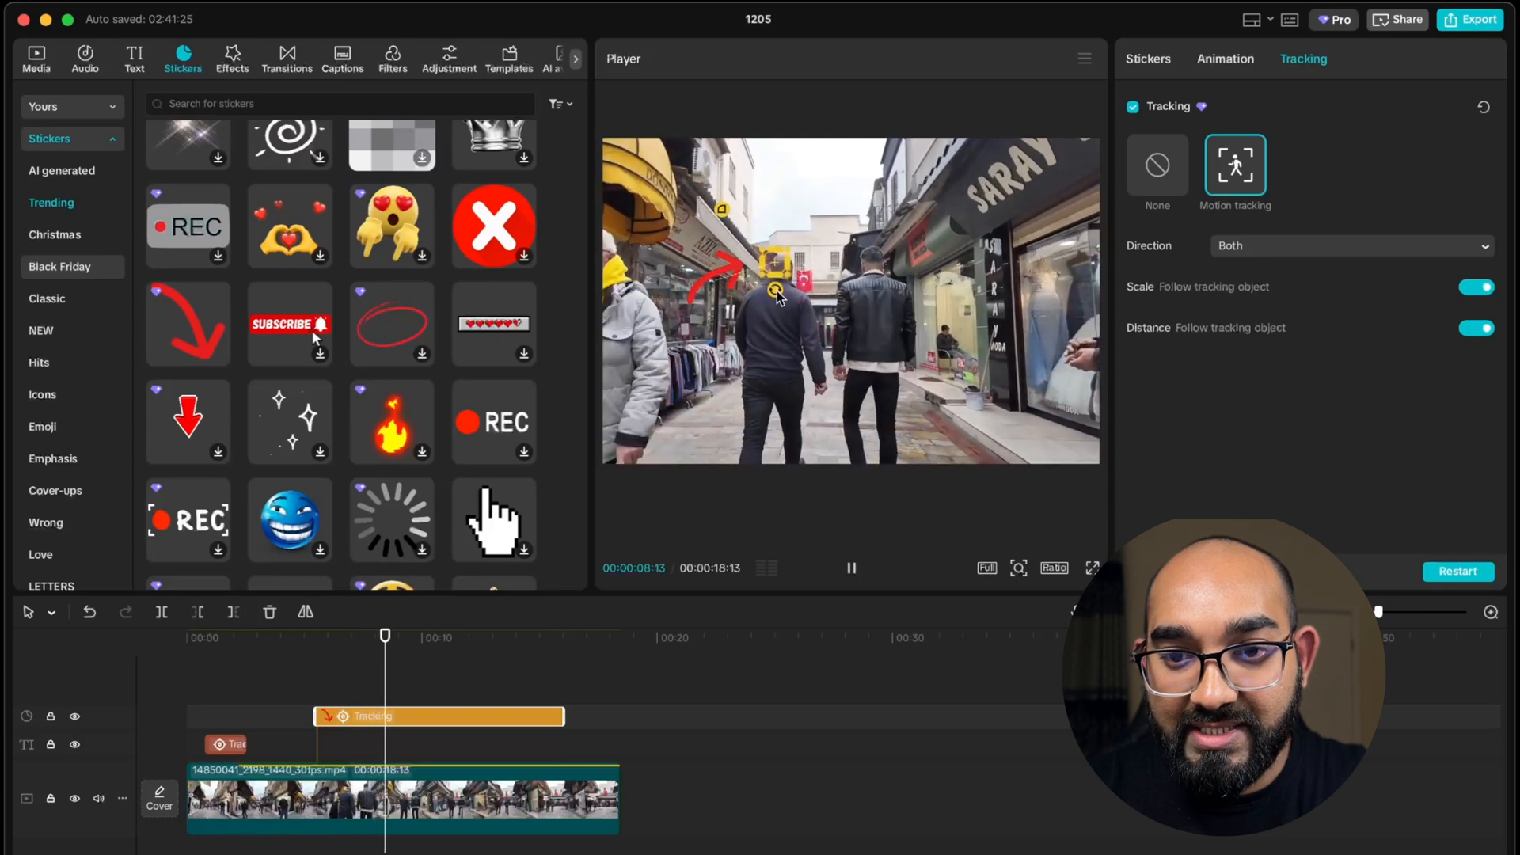
click(852, 569)
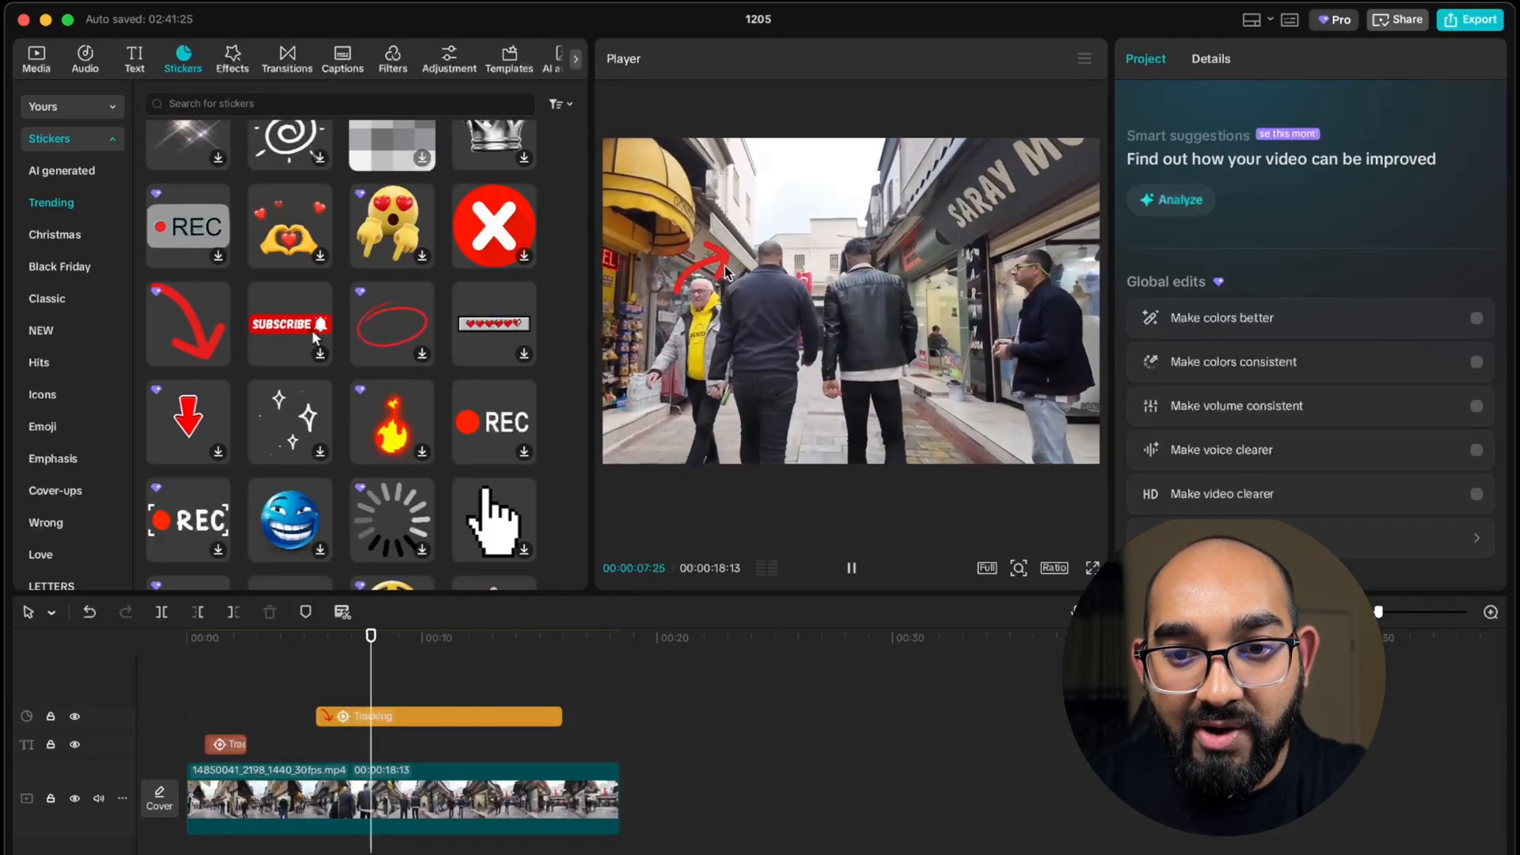
click(417, 636)
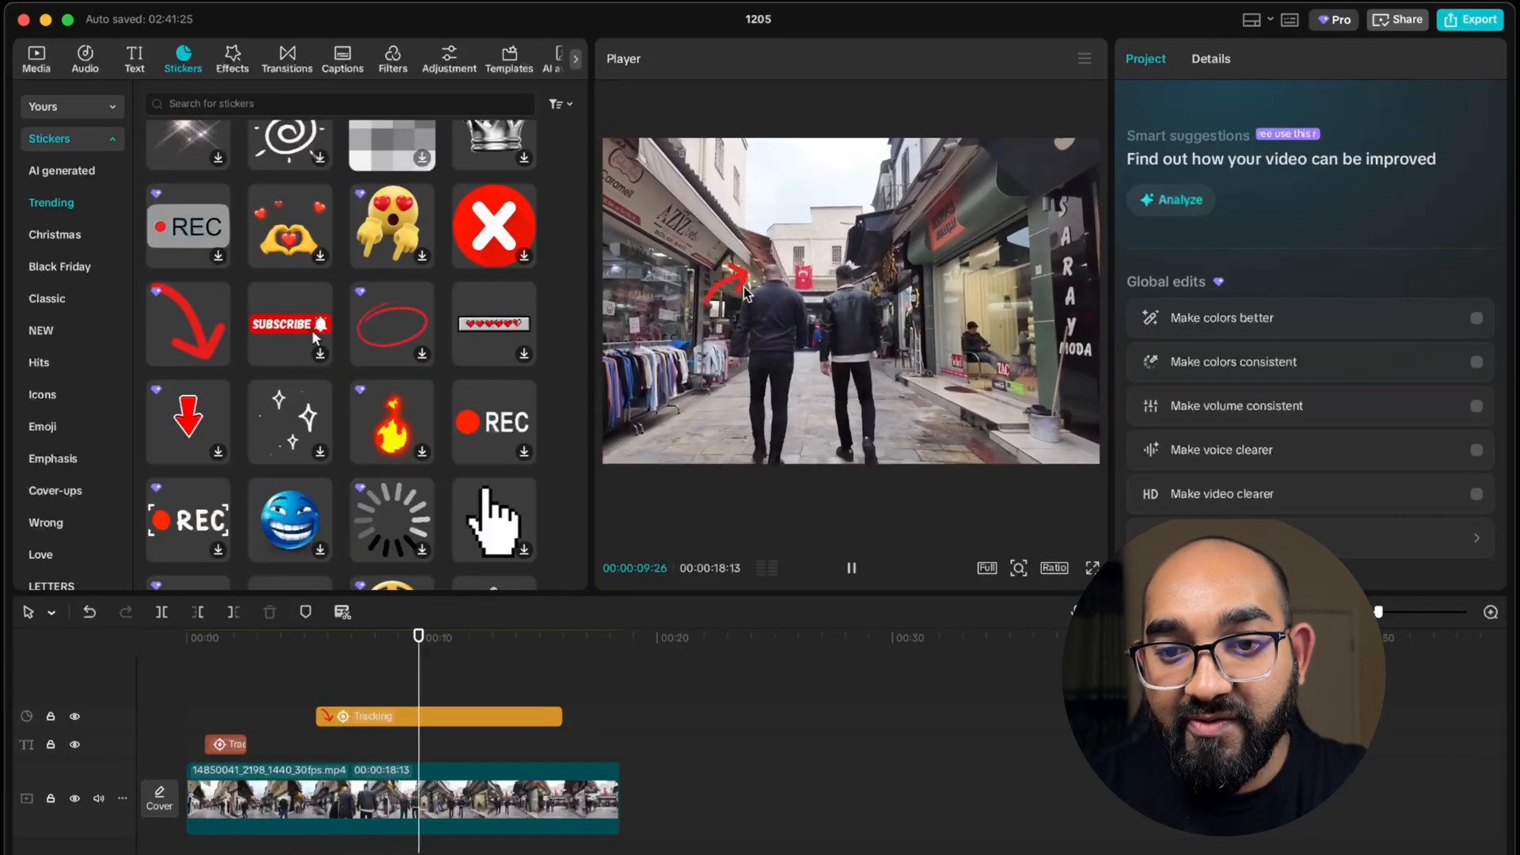